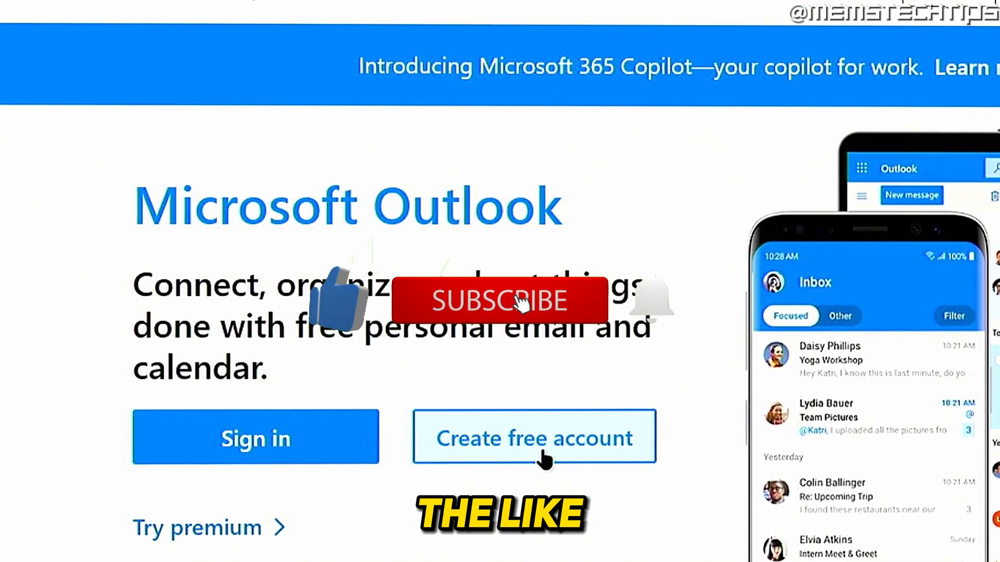
- From the profile avatar panel, choose to sign in with a different account
left_click(255, 437)
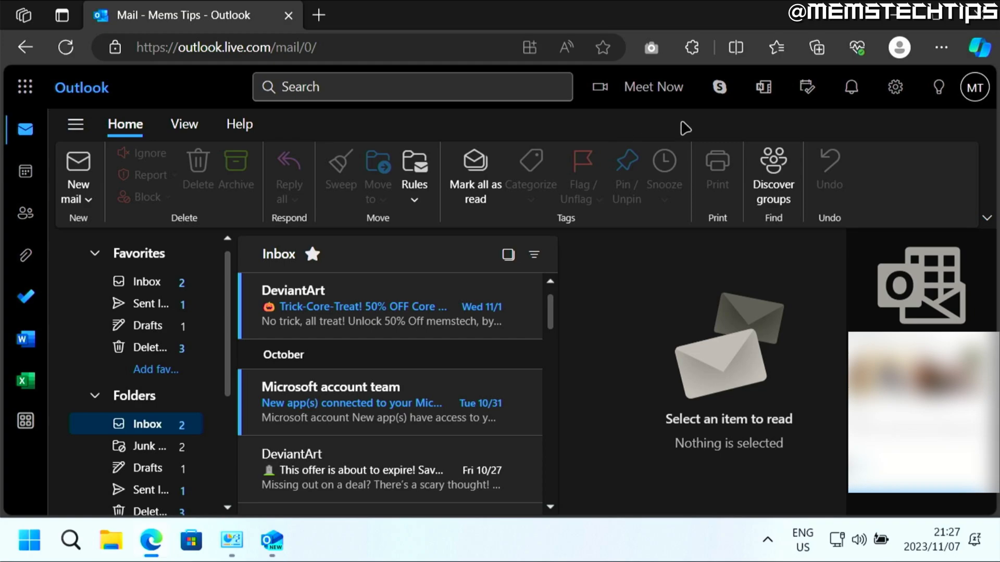
mouse_move(708, 125)
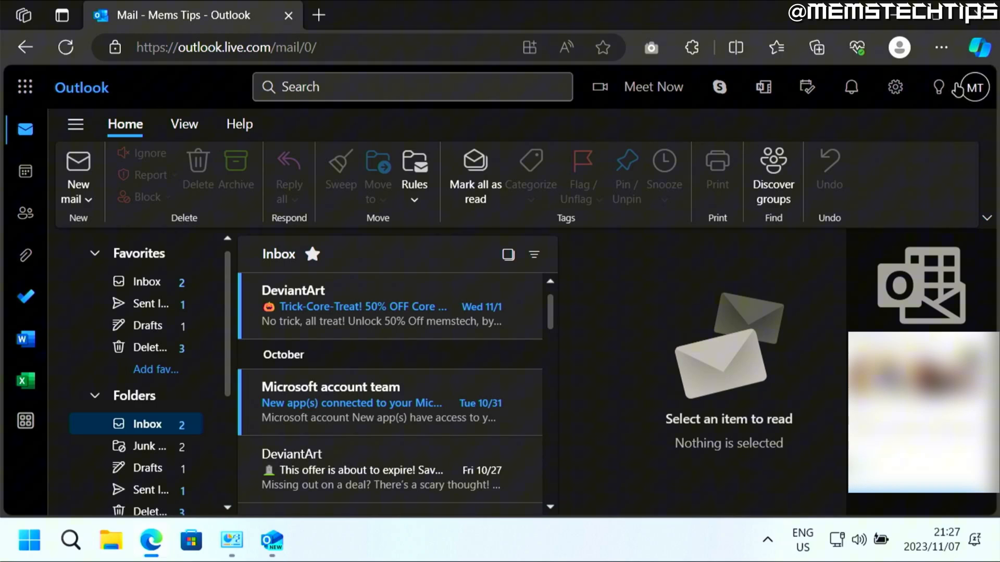
left_click(973, 87)
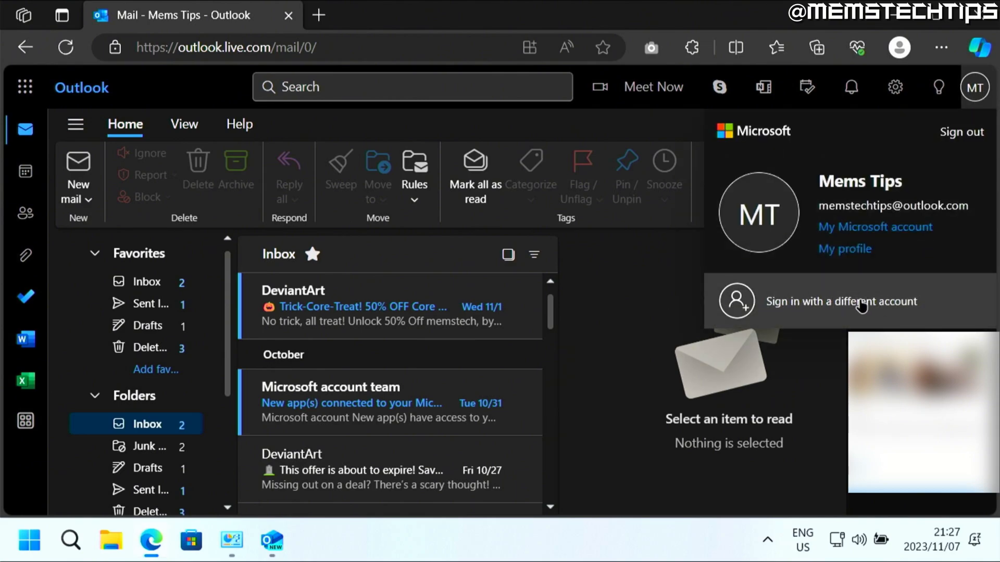
left_click(840, 301)
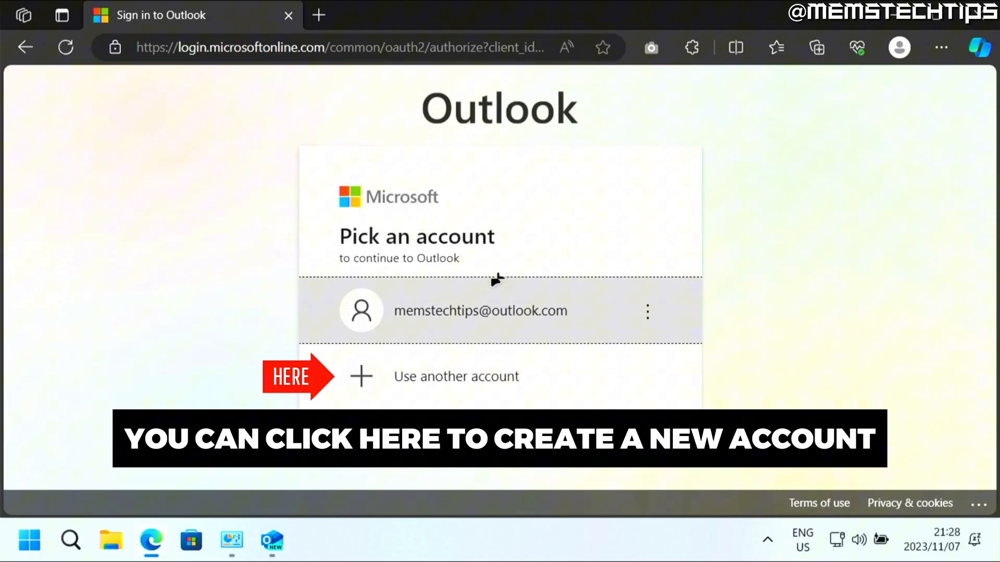
mouse_move(318, 15)
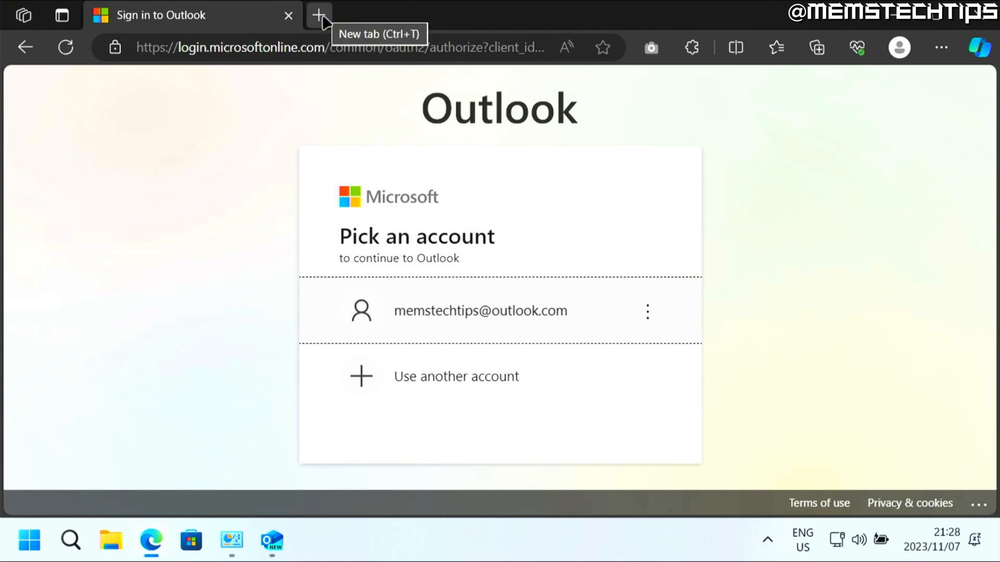
- In a new browser tab, start Outlook's 'Create free account' signup
left_click(318, 15)
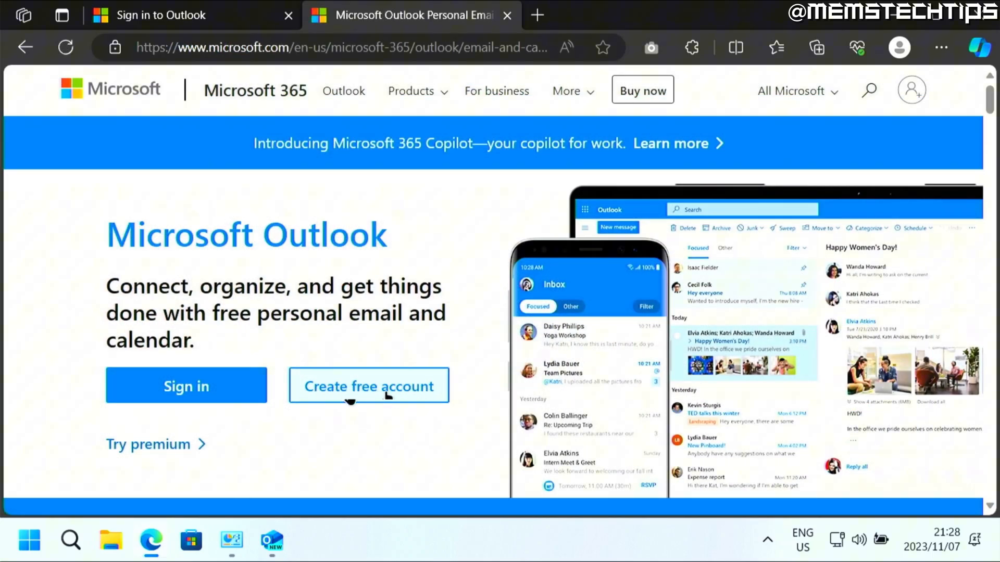
left_click(368, 386)
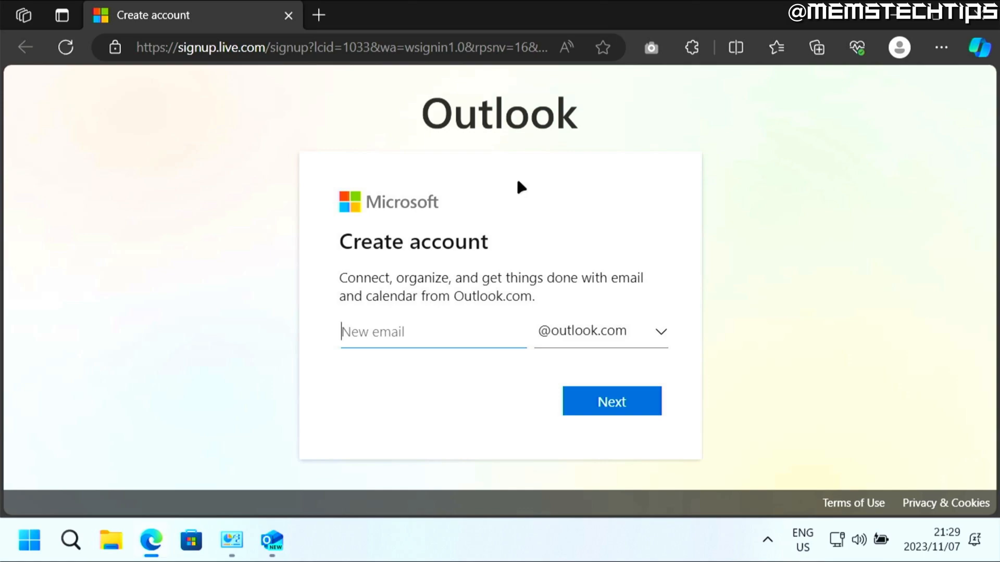
type("memstech2")
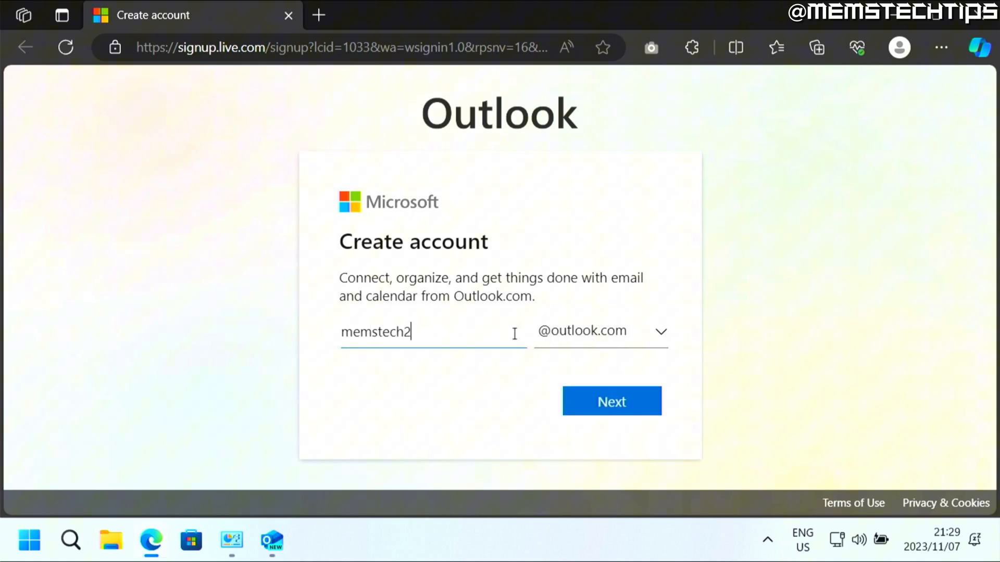
left_click(661, 331)
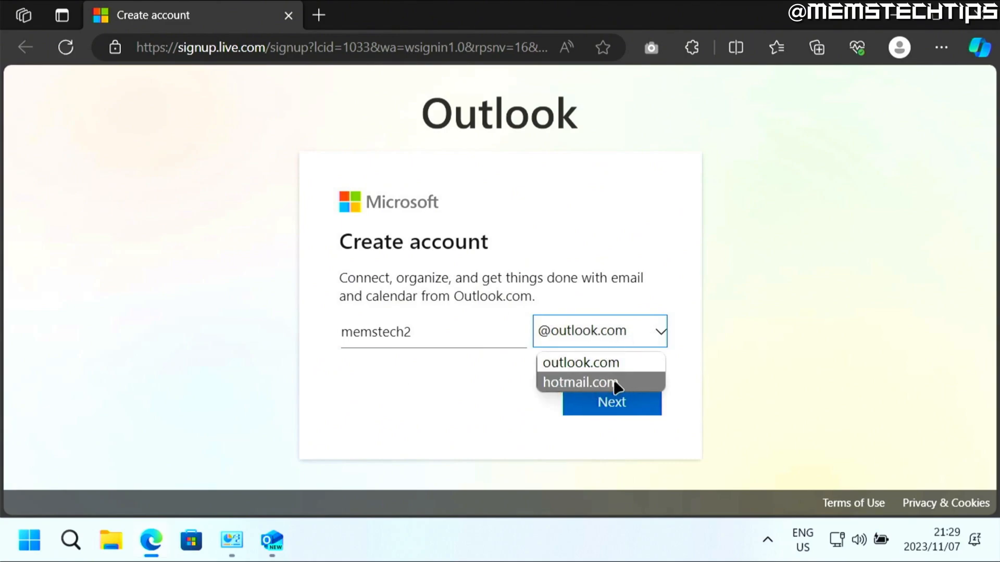
left_click(580, 362)
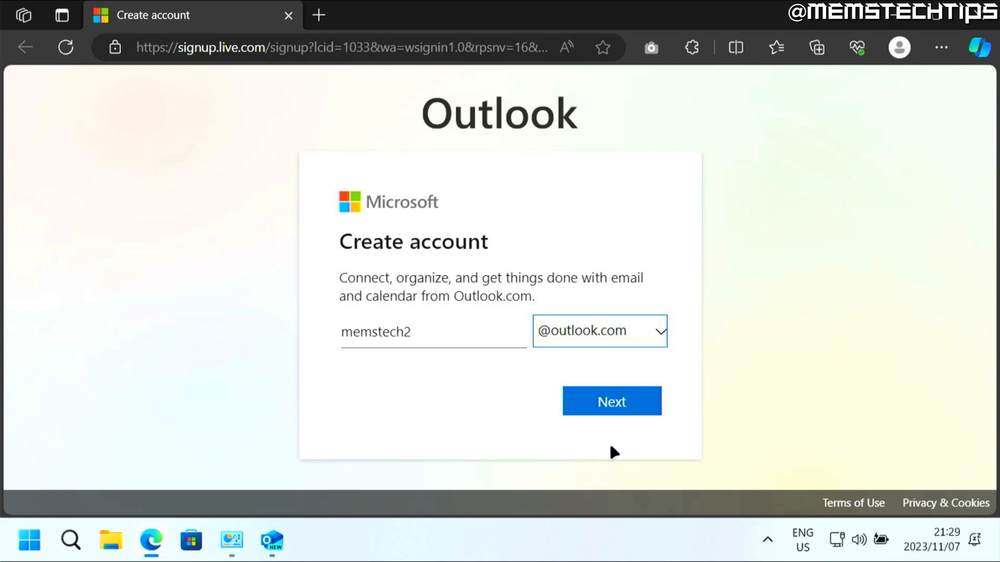
left_click(610, 401)
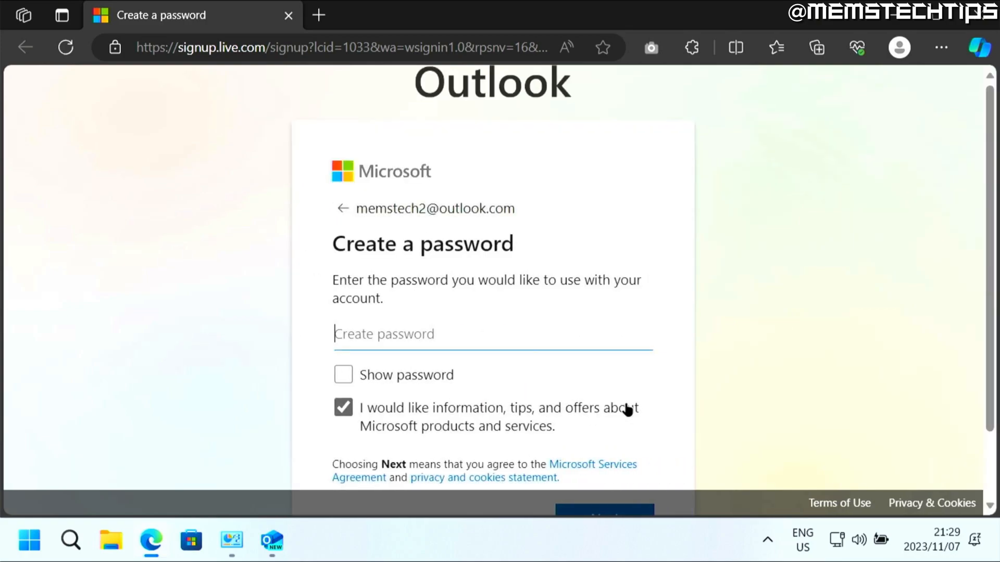
- Enter a password for the new account and submit it
scroll("down", 3)
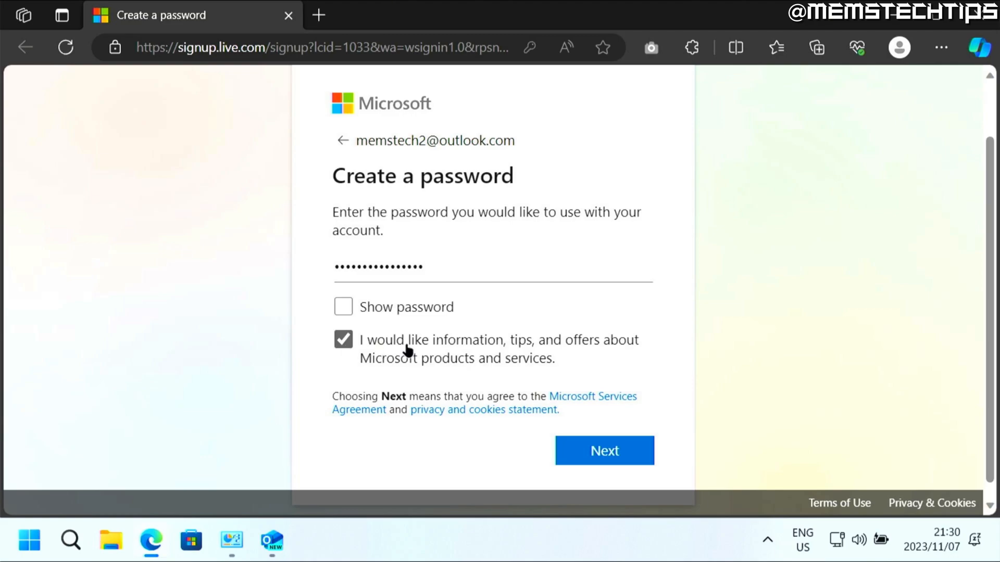
mouse_move(534, 354)
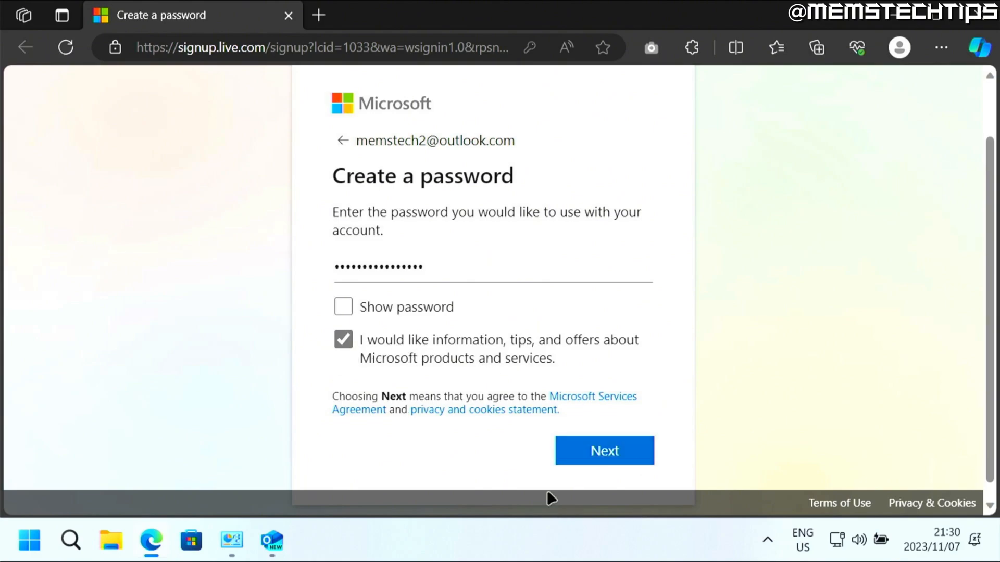
left_click(603, 450)
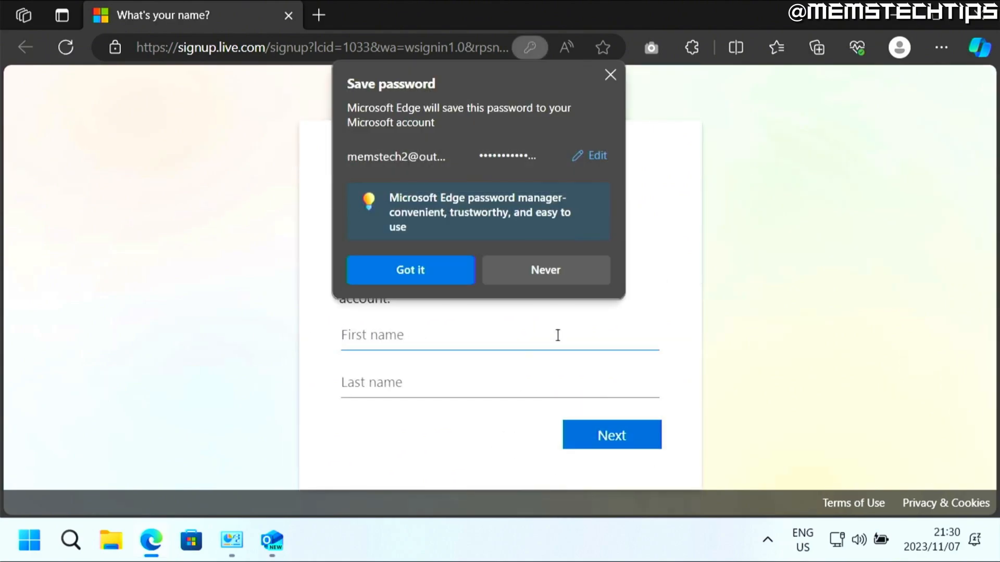
- Dismiss the browser's save-password prompt, enter the name 'Tips', and submit it
left_click(409, 270)
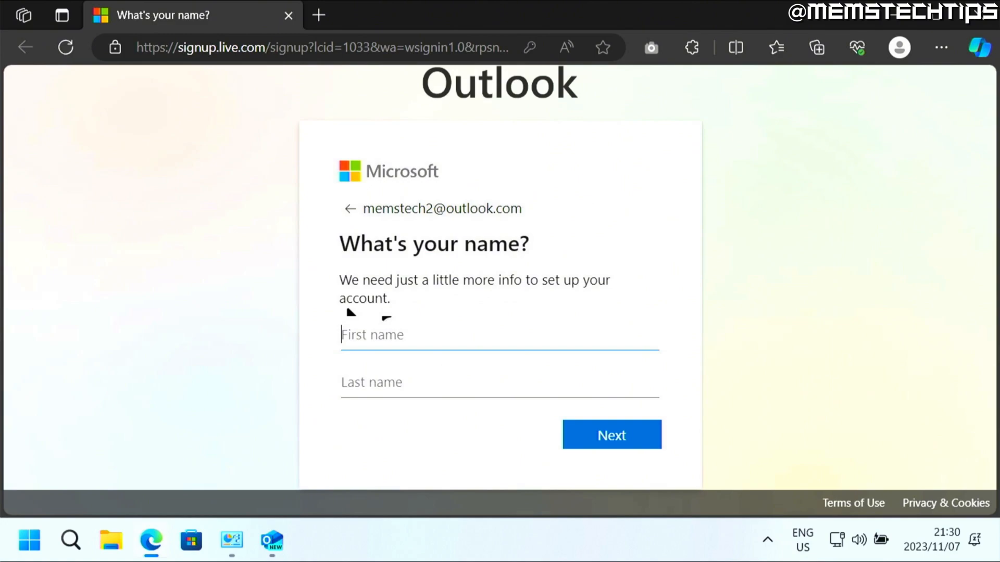
mouse_move(710, 292)
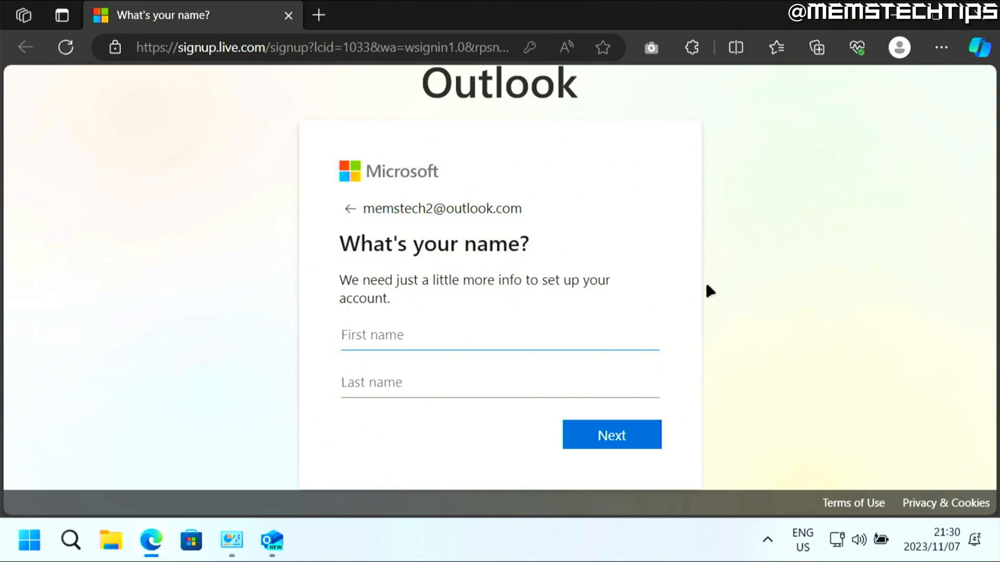
type("Tips")
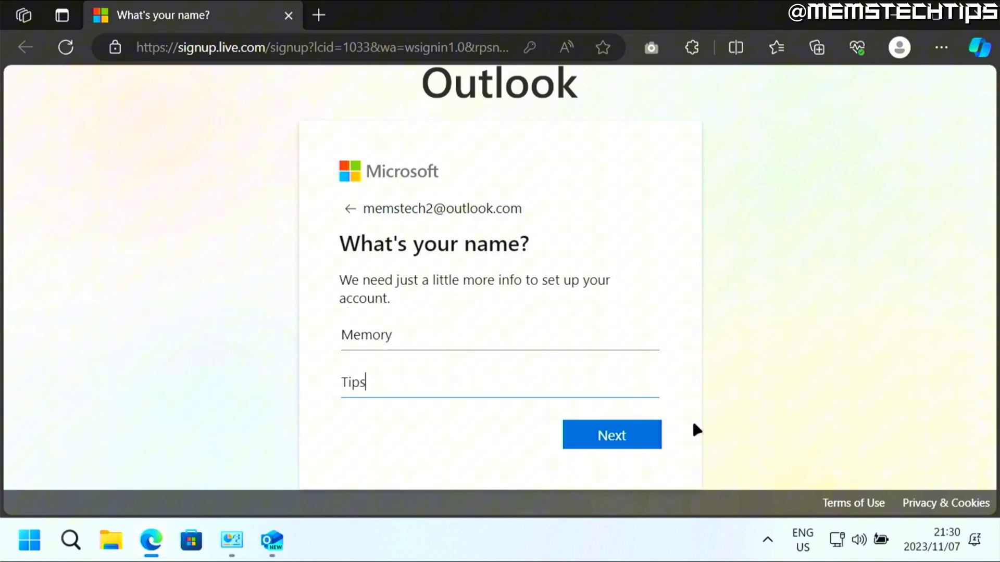
left_click(610, 435)
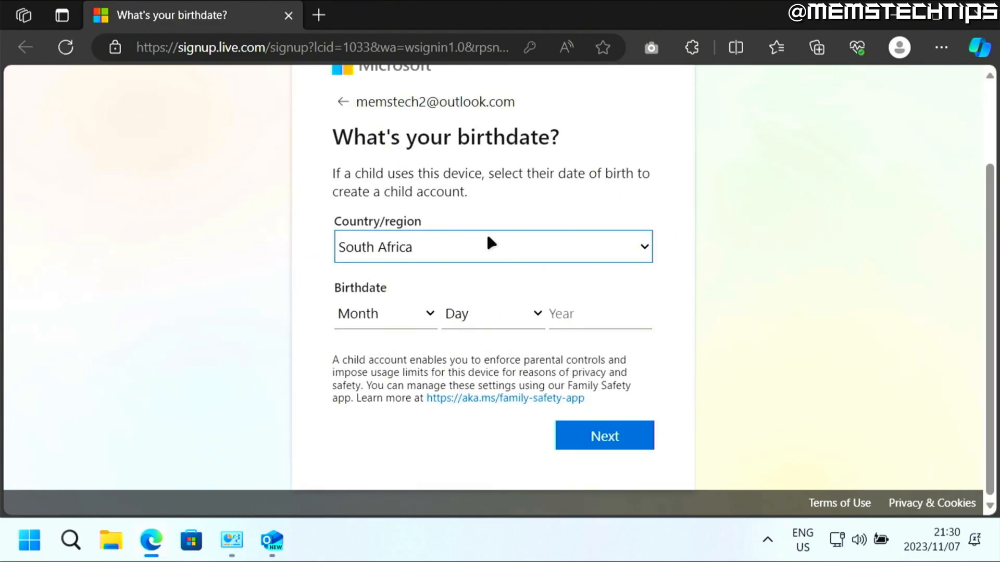
- Submit South Africa as the region with birth year 1990 for 7 June 1990
type("1990")
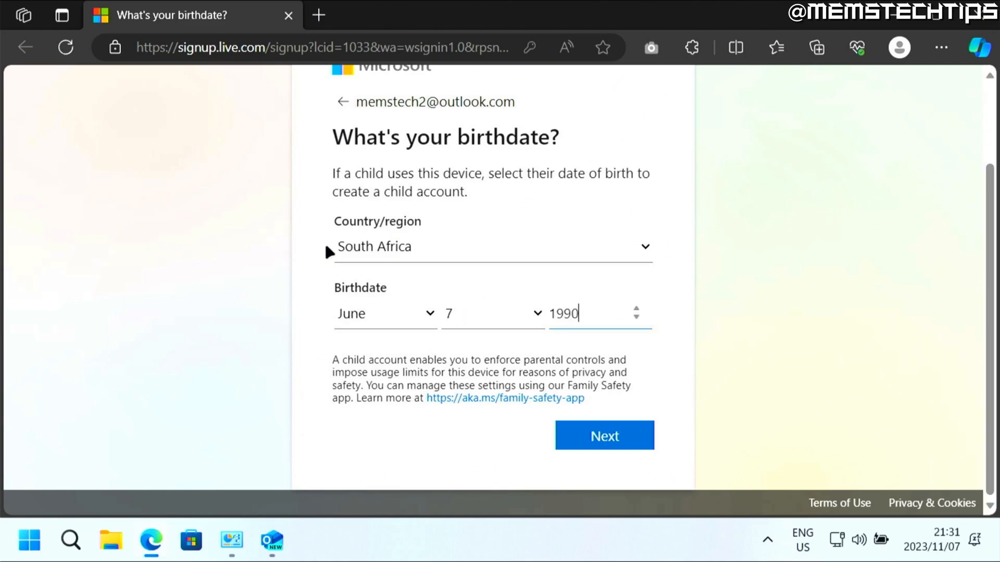
left_click(602, 435)
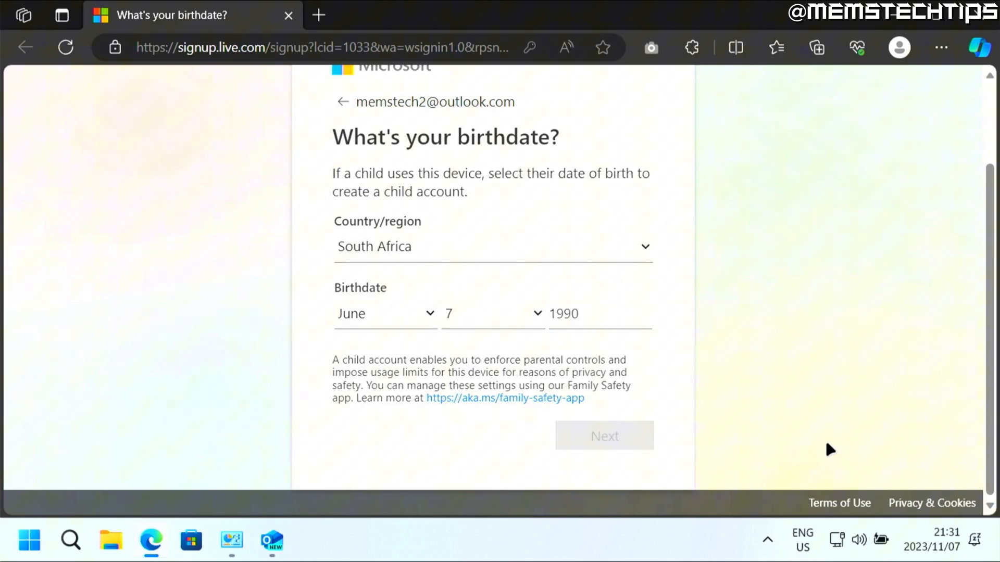
left_click(603, 436)
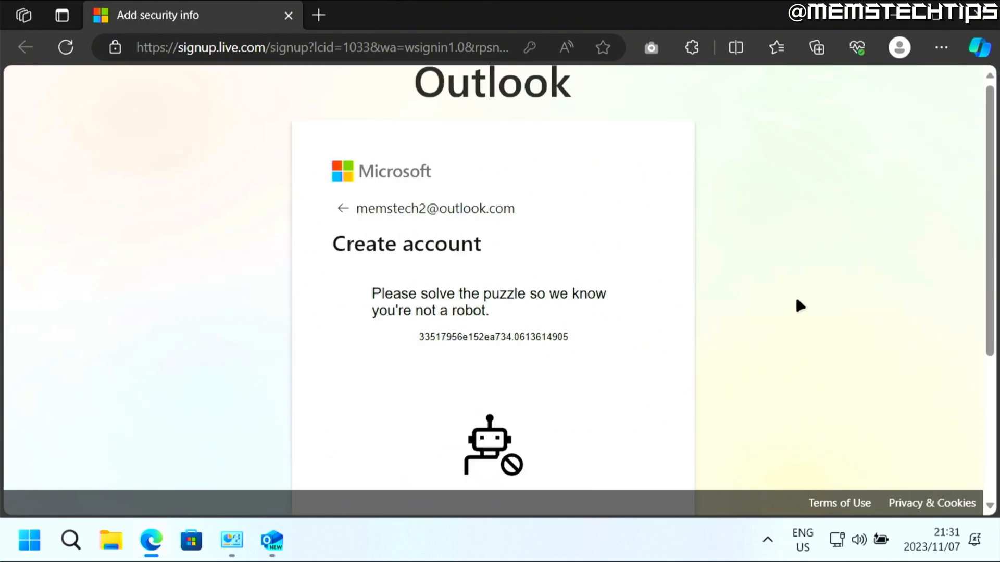
scroll("down", 3)
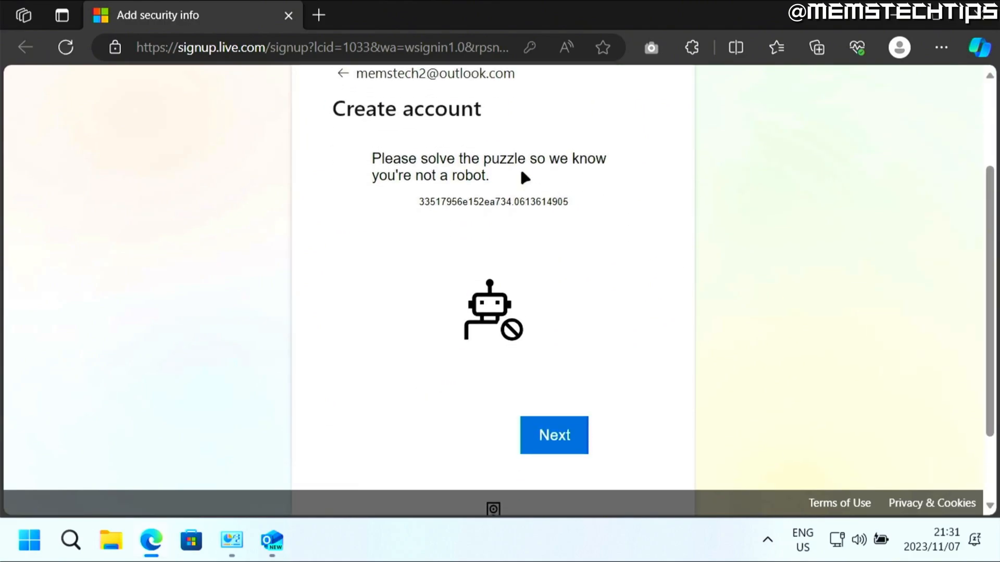
scroll("down", 3)
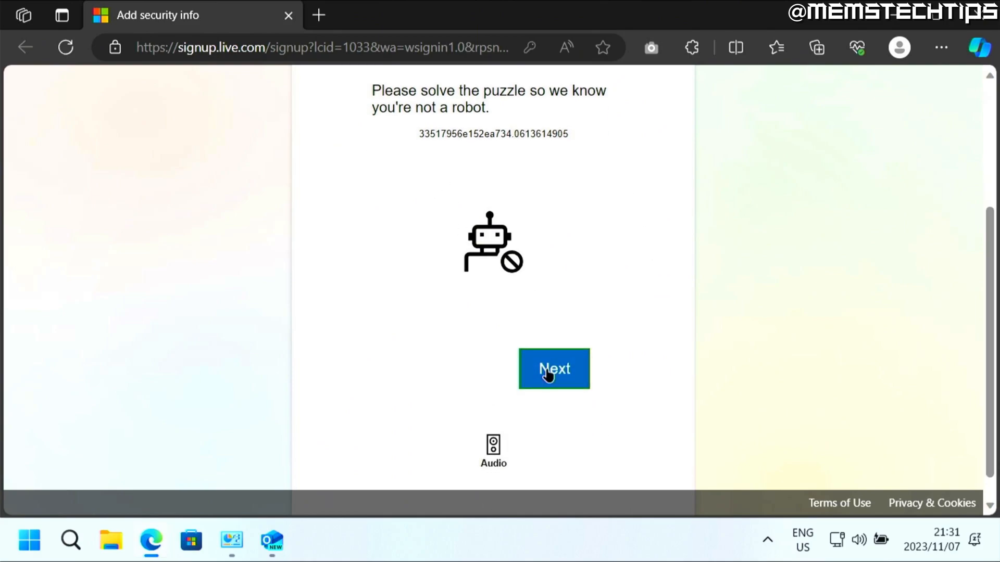
left_click(553, 369)
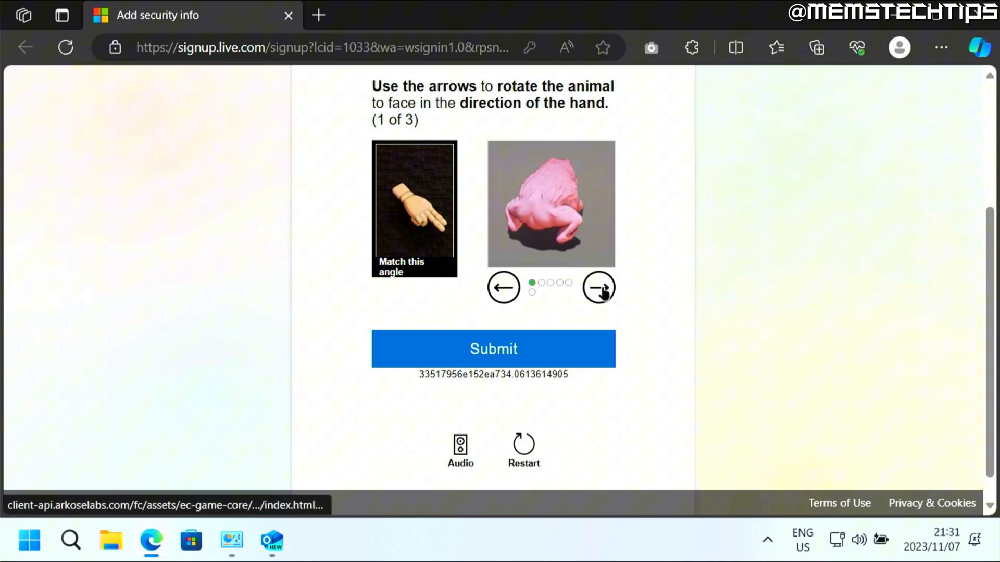
left_click(597, 287)
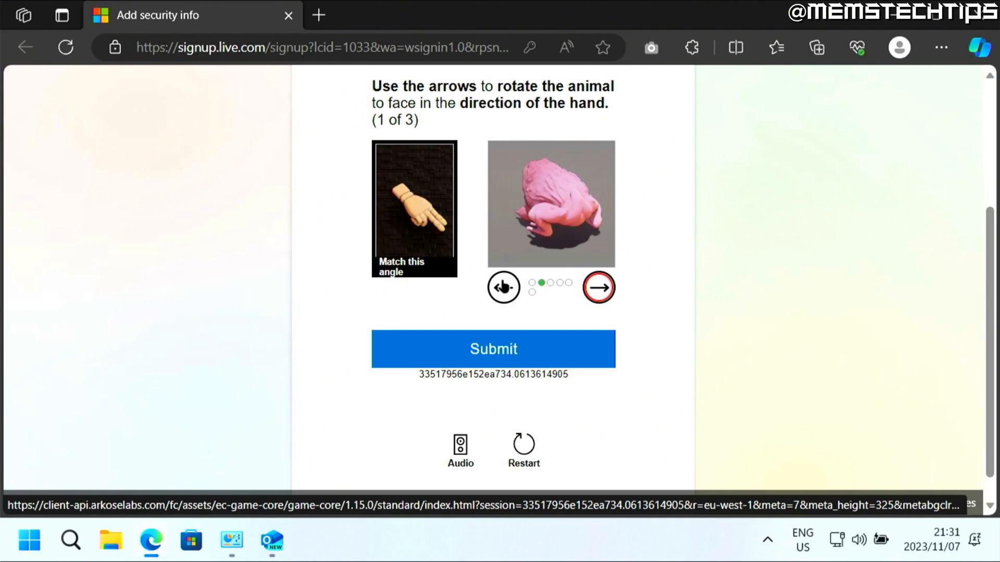
left_click(598, 287)
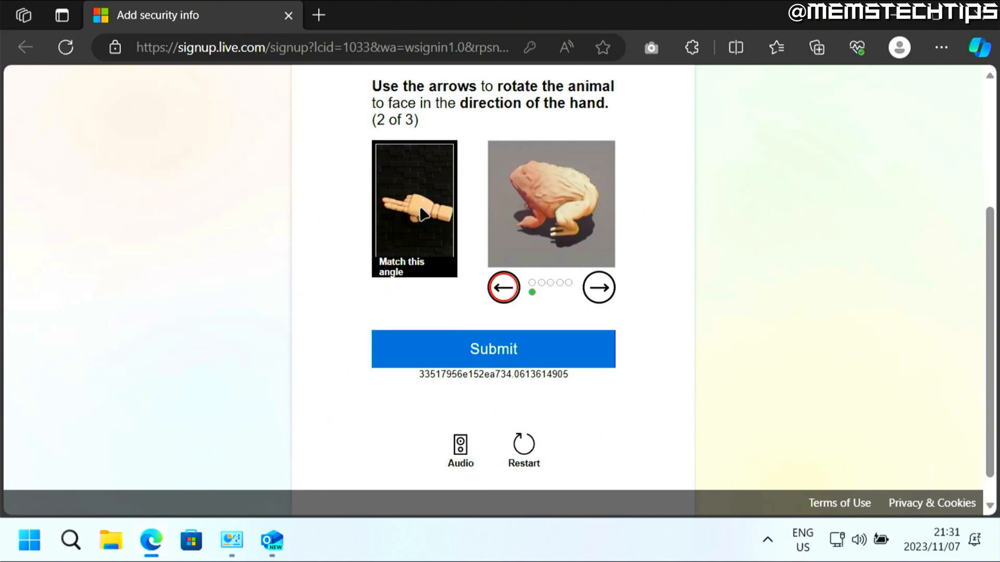
left_click(492, 349)
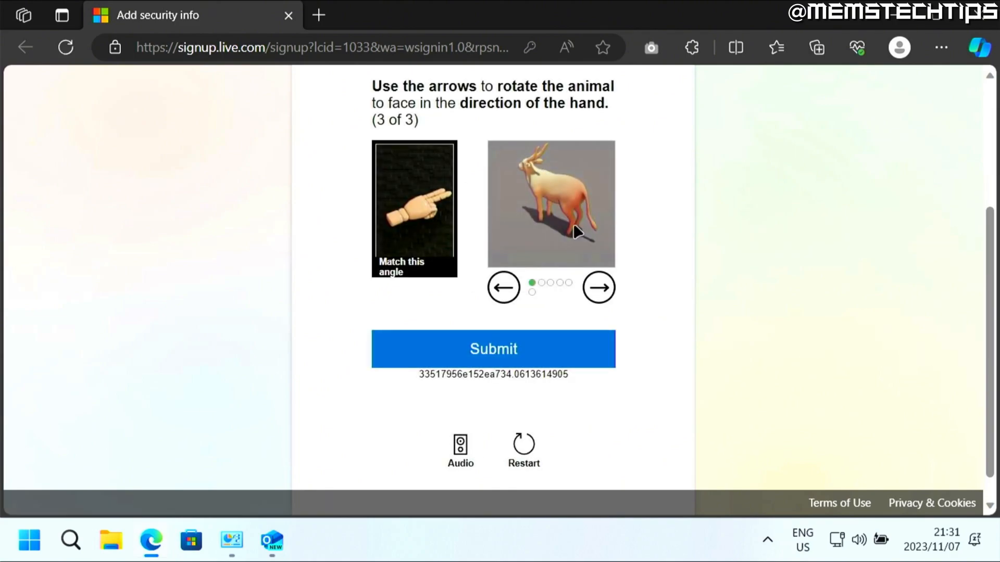
left_click(503, 287)
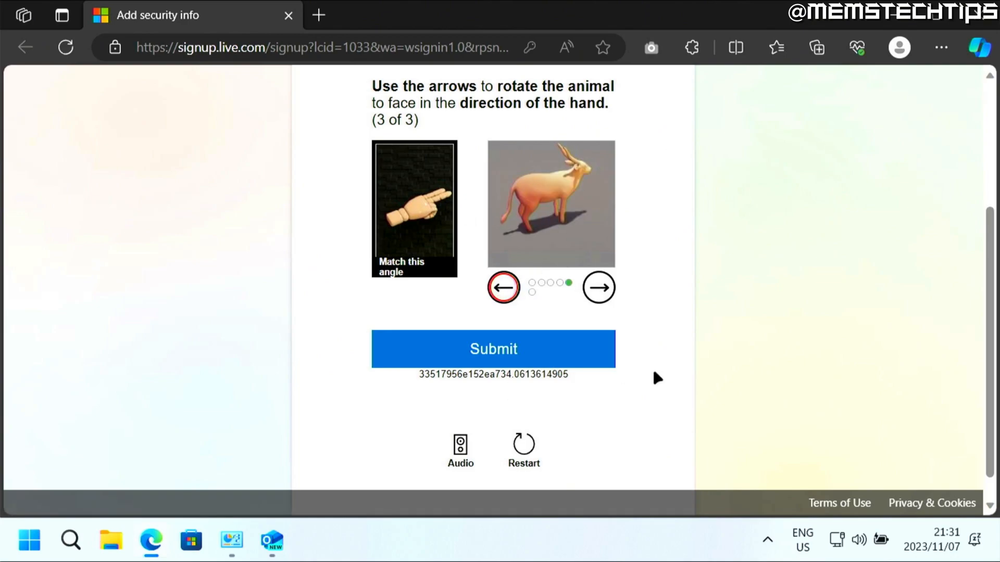
left_click(492, 349)
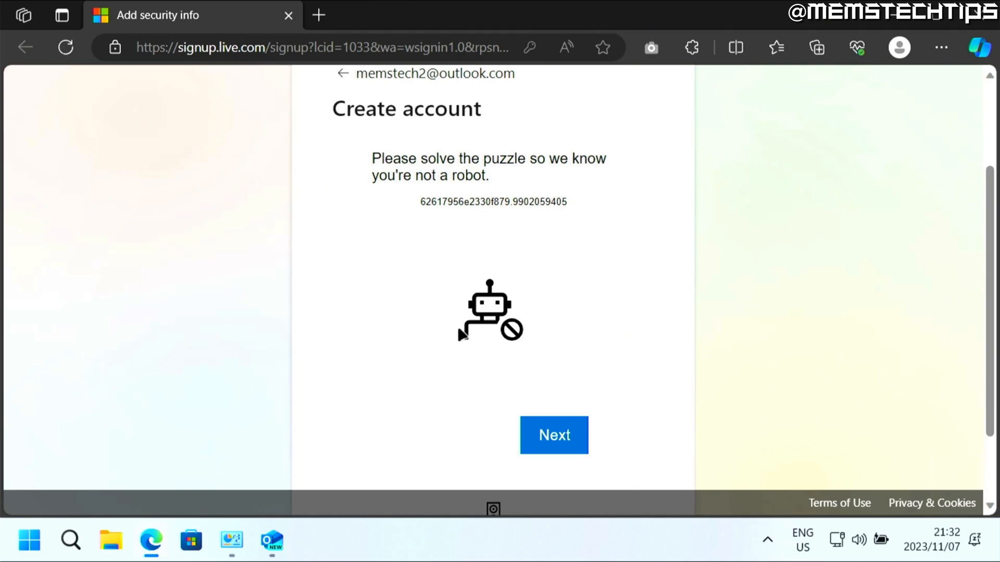
- Solve the animal rotation check, turning the monkey to match the hand, and submit
left_click(552, 435)
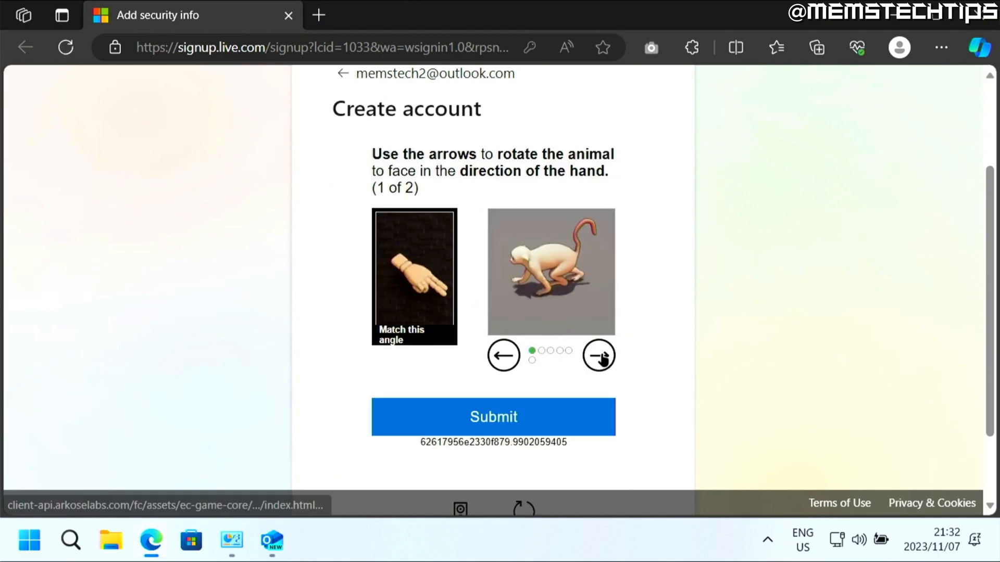
left_click(597, 355)
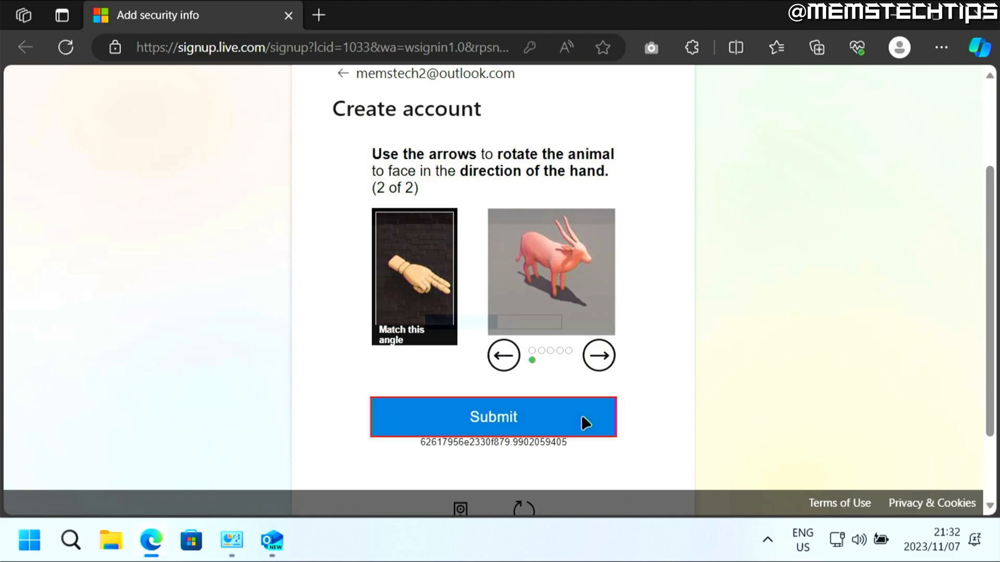
left_click(492, 417)
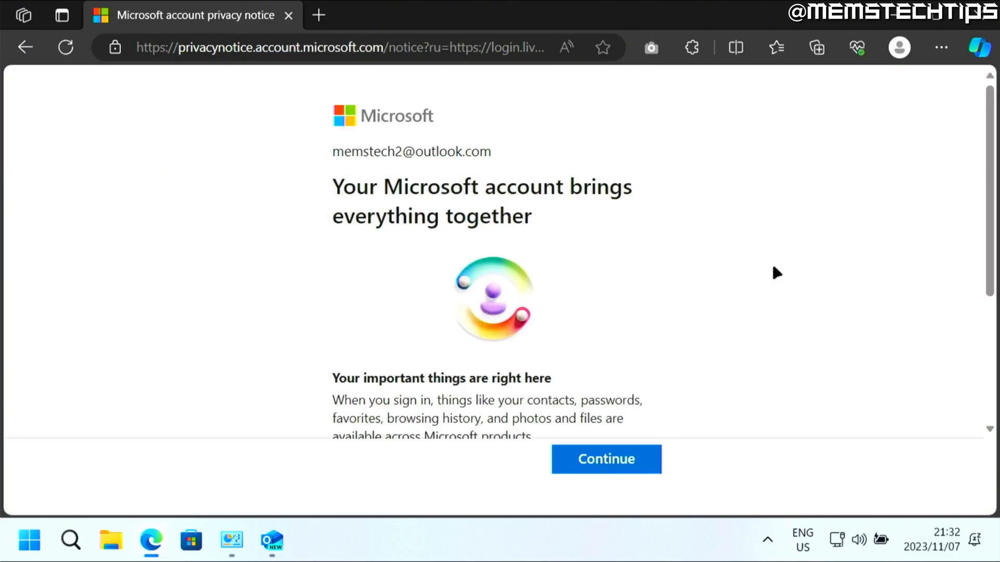
mouse_move(728, 260)
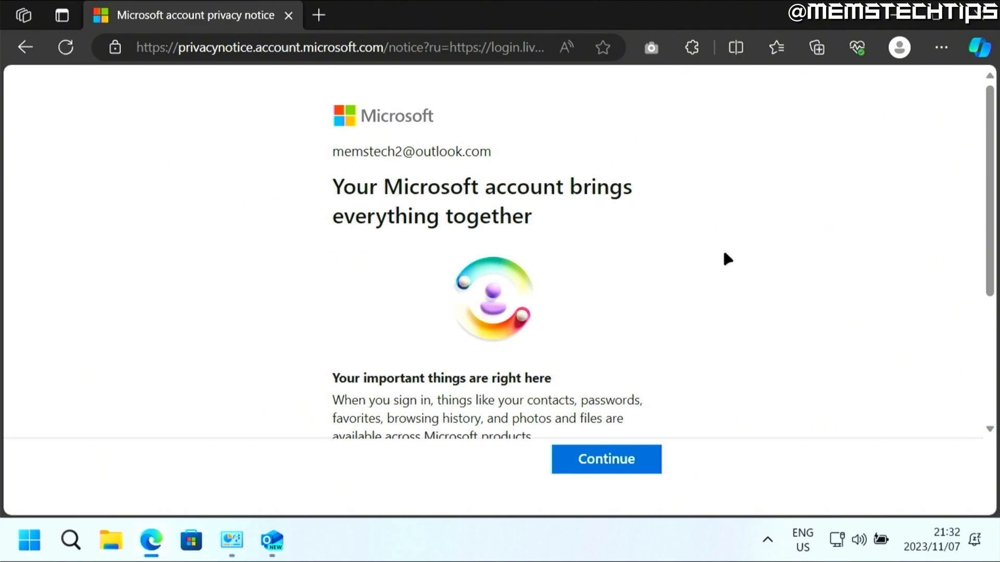
- Accept the privacy notice and stay signed in with 'Don't show this again' ticked
scroll("down", 3)
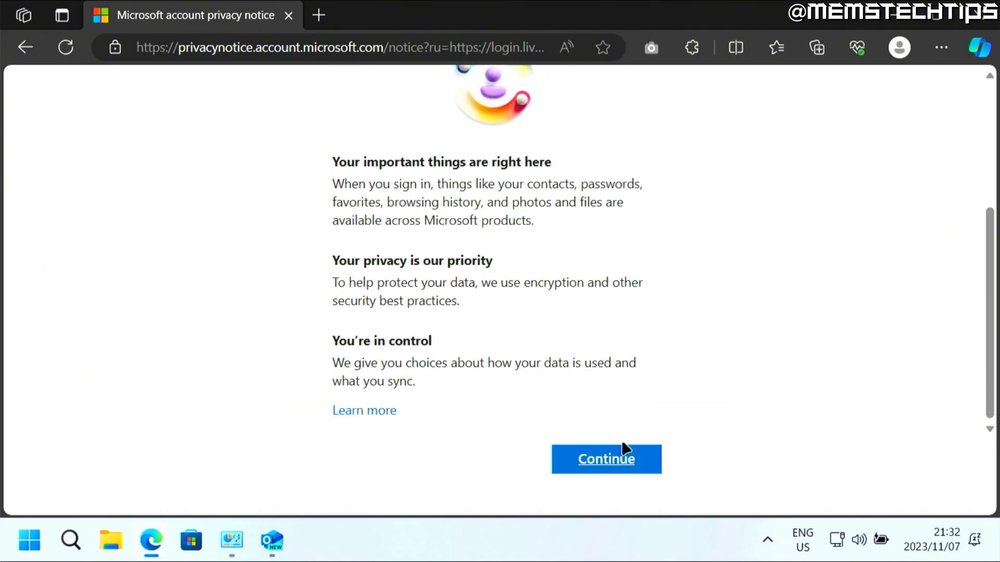
left_click(605, 459)
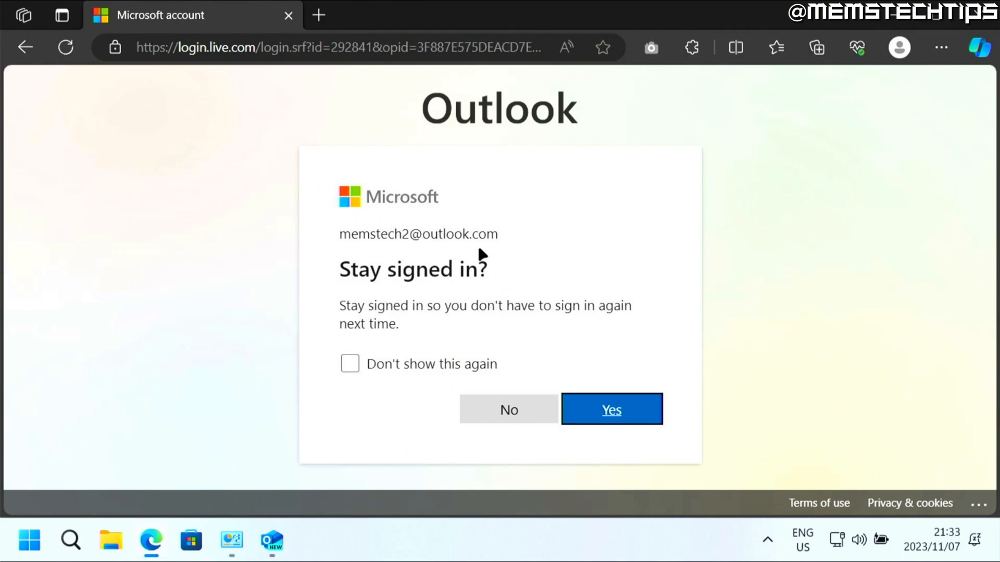
left_click(349, 364)
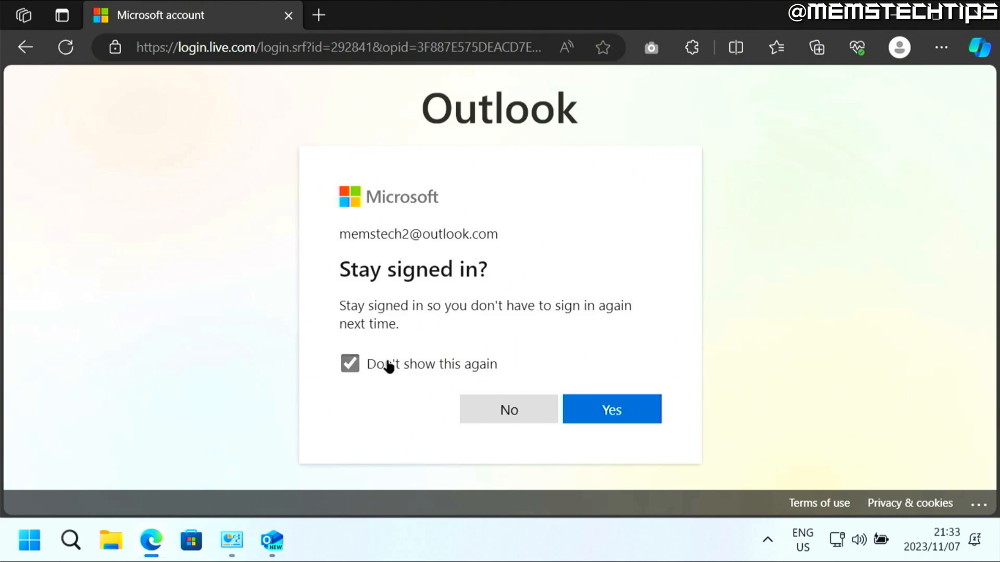
left_click(610, 410)
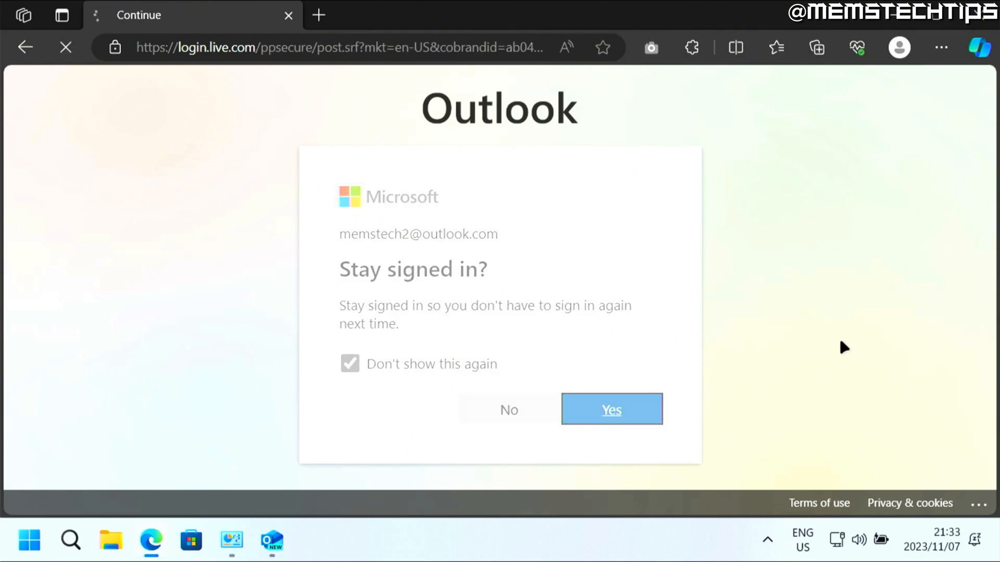
left_click(610, 410)
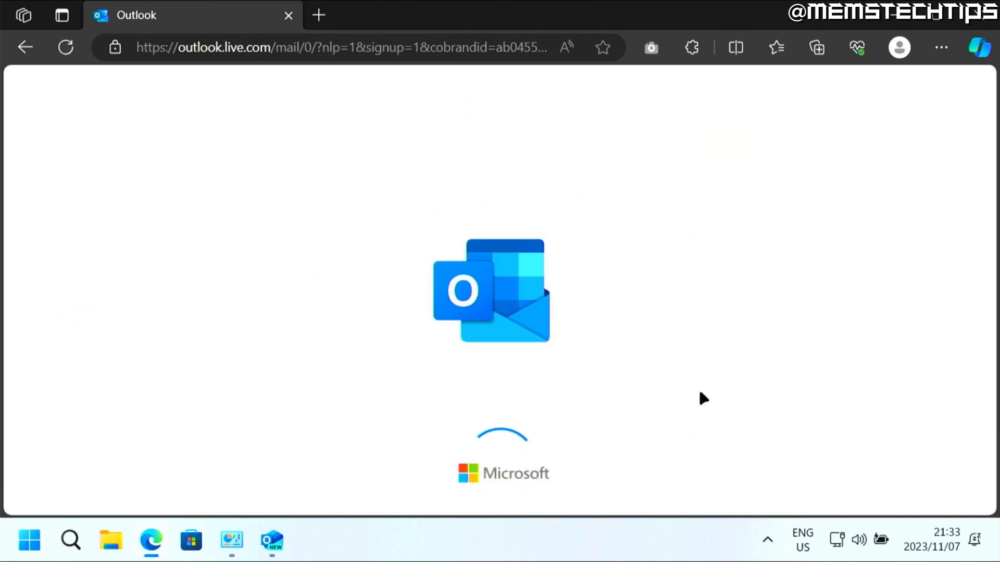
mouse_move(795, 278)
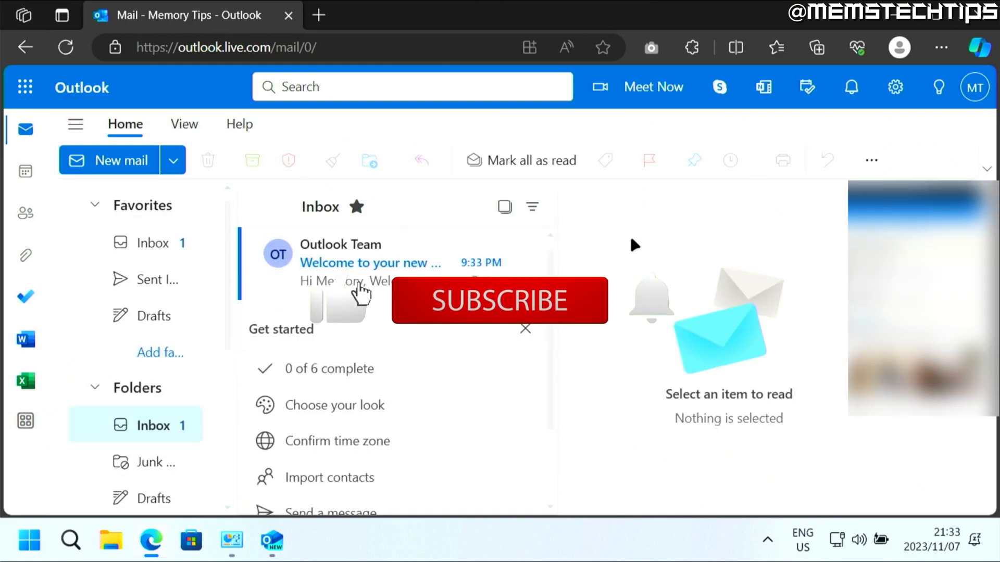
- Let the new inbox finish loading with the Outlook Team welcome message
left_click(499, 300)
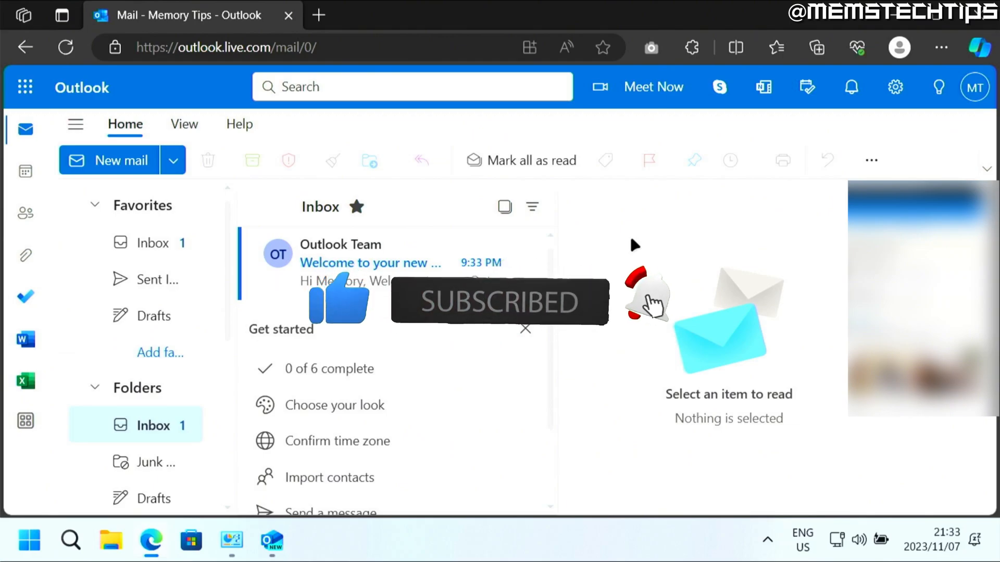